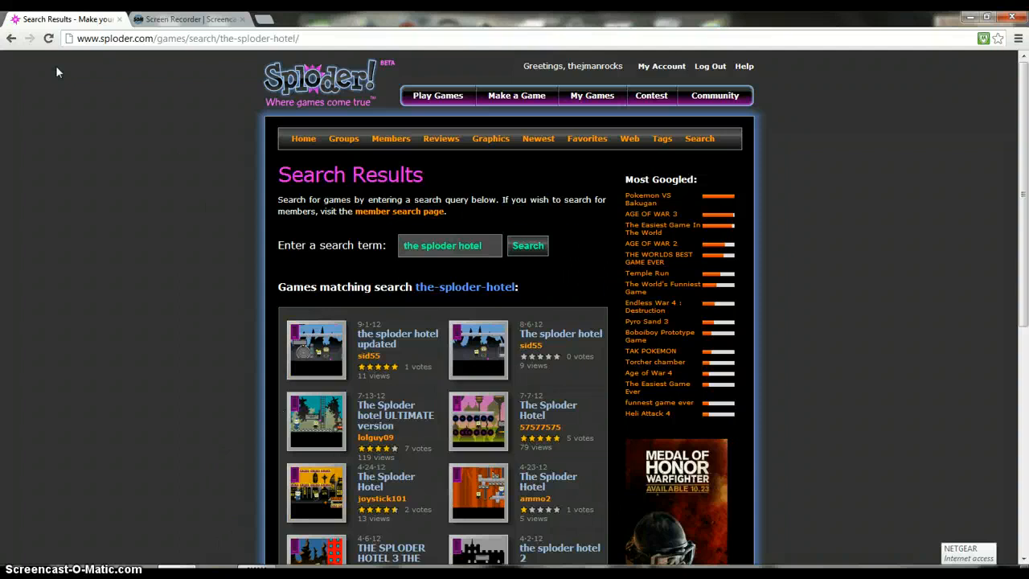
pyautogui.moveTo(199, 280)
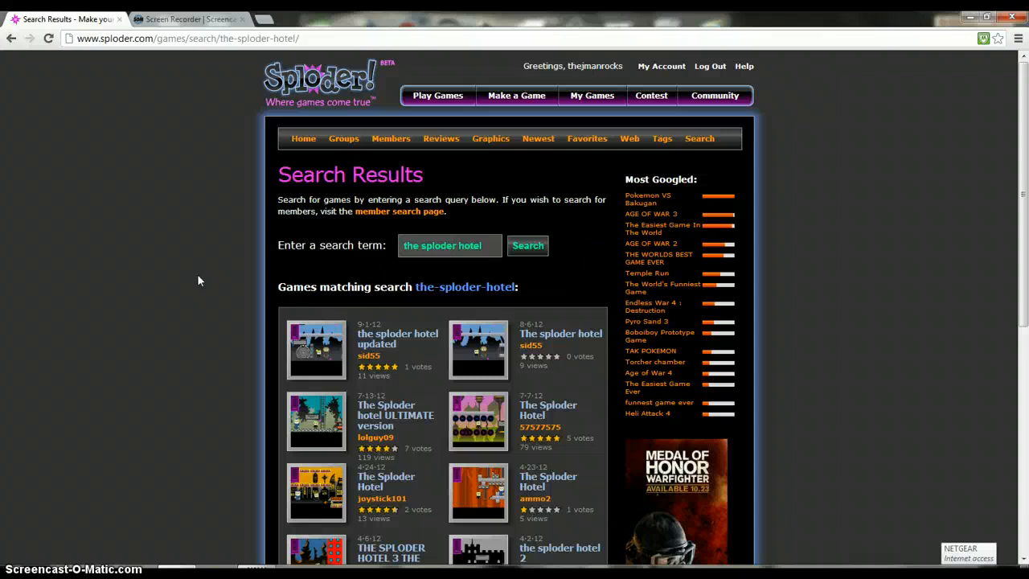
# Scroll down the account settings page to see the account option fields
pyautogui.scroll(-3)
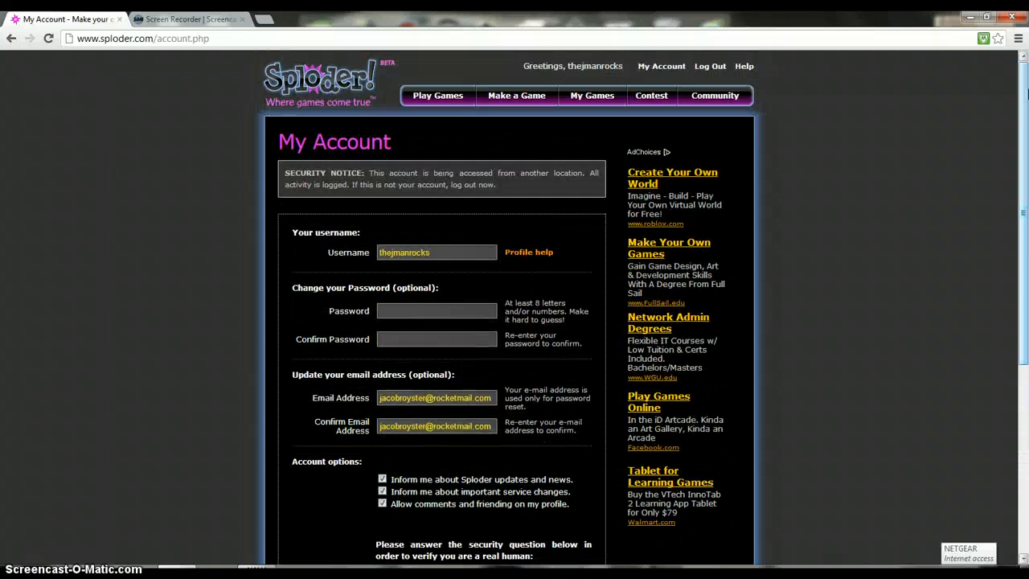
# Go to the My Games page showing the two-week plays graph and game list
pyautogui.click(437, 95)
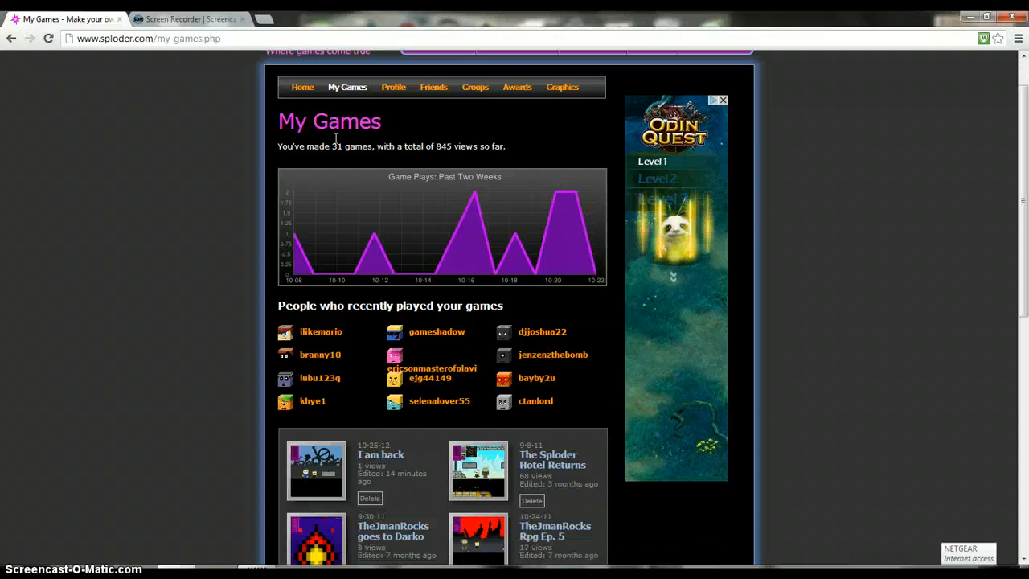
# Scroll through the made games list to the page numbers and restore note, then back up slightly
pyautogui.scroll(-3)
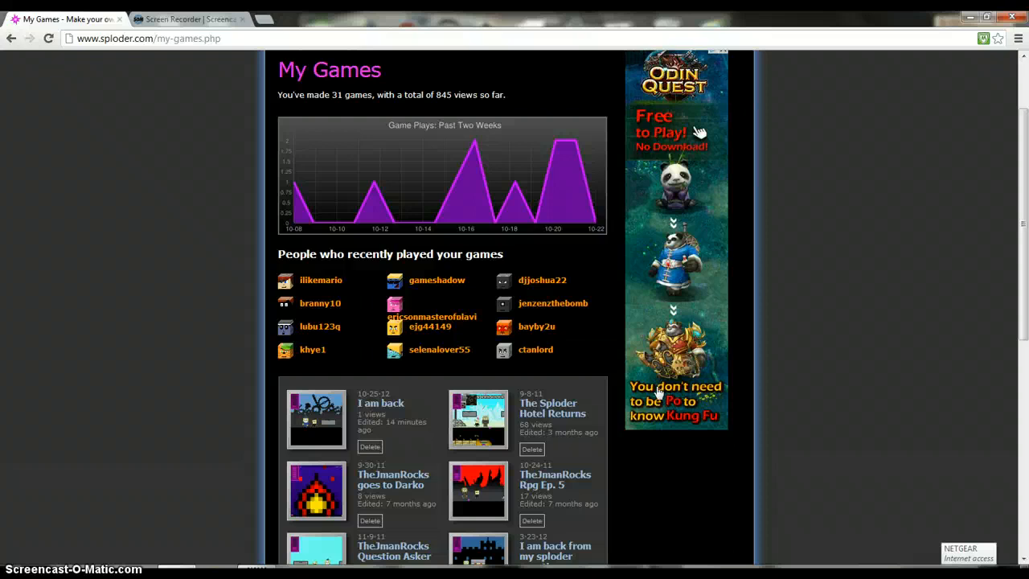
pyautogui.scroll(-3)
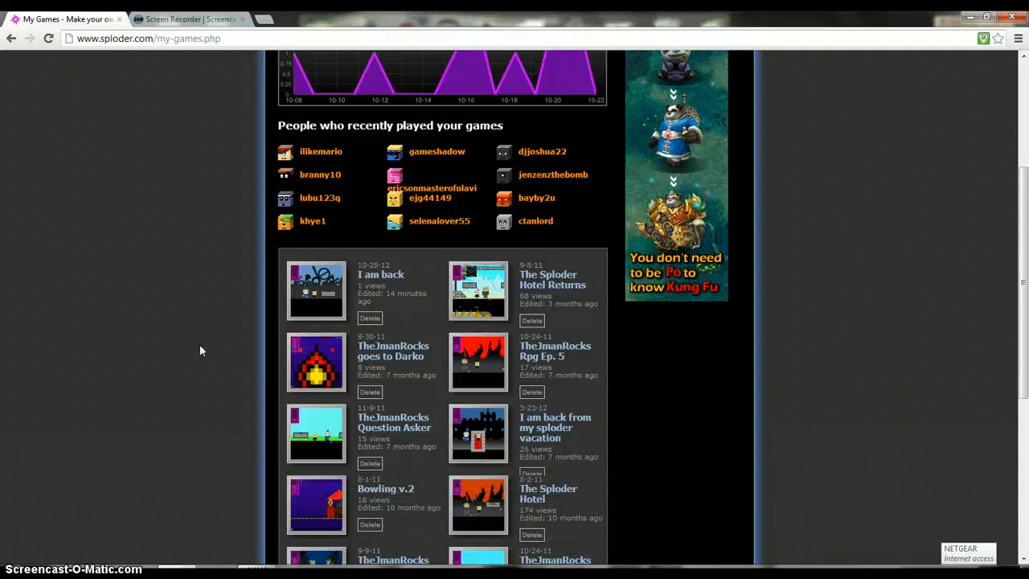
pyautogui.scroll(3)
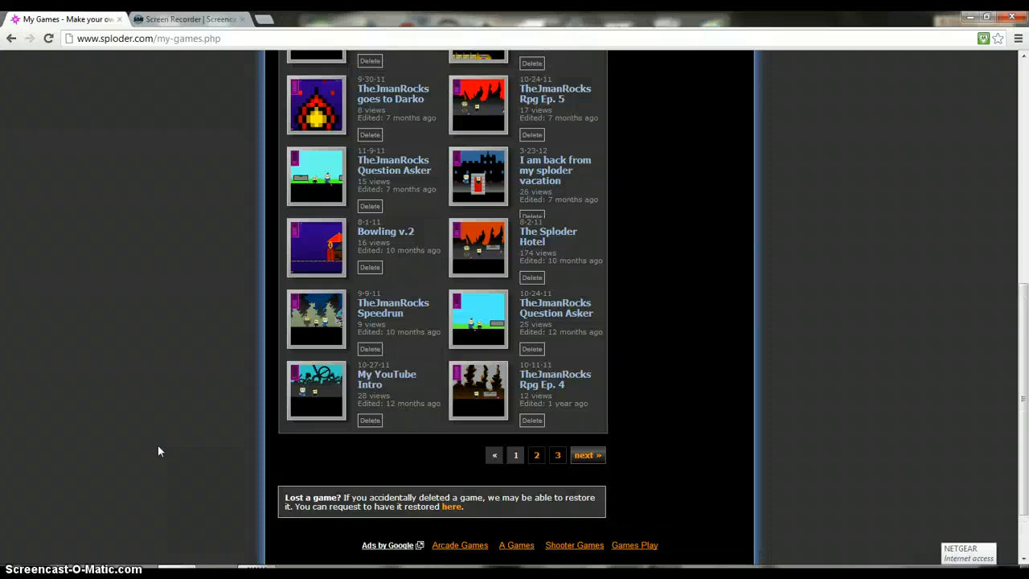
# Open the My YouTube Intro game from the list and start playing it
pyautogui.click(386, 380)
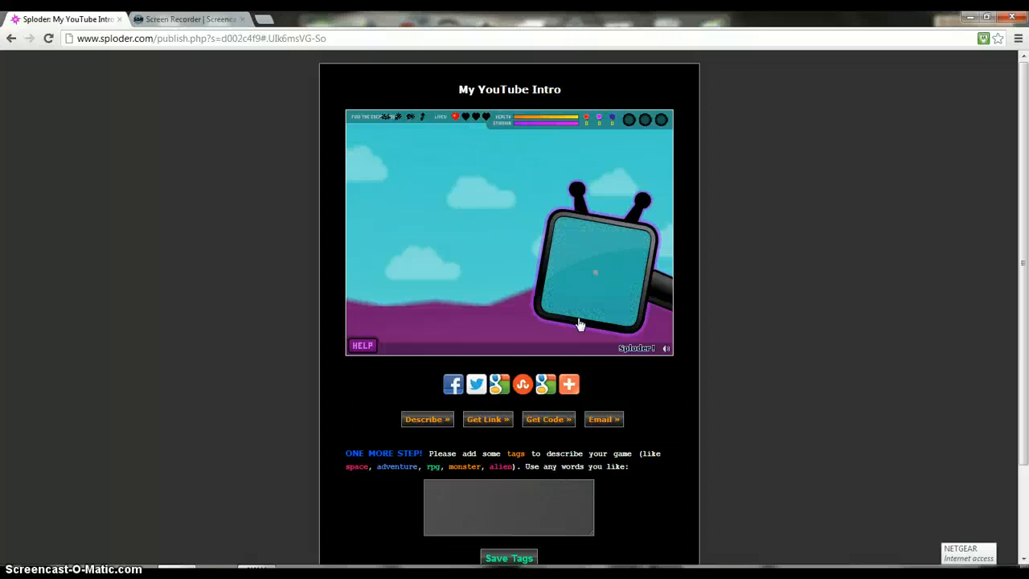
pyautogui.click(11, 38)
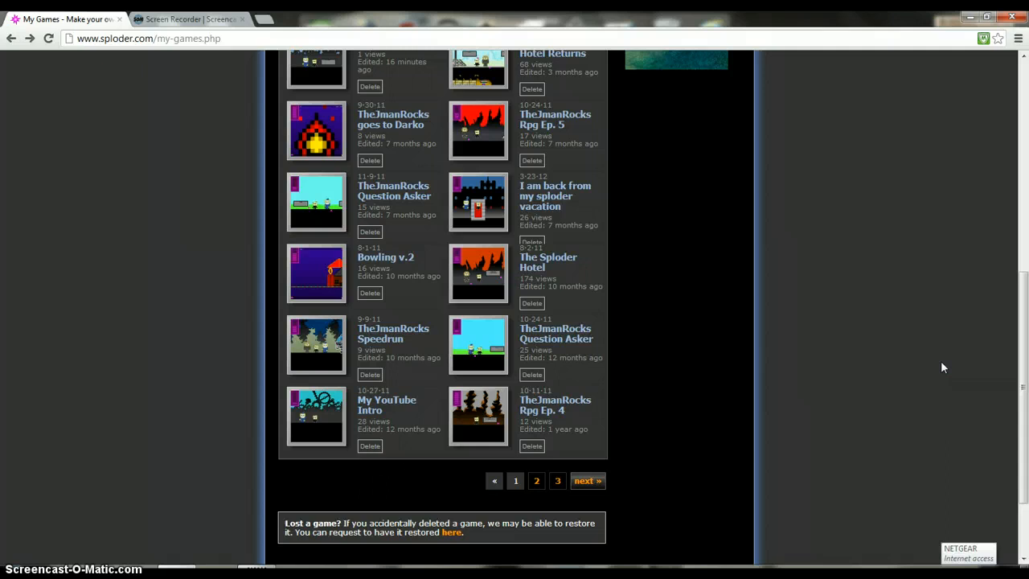
pyautogui.moveTo(426, 125)
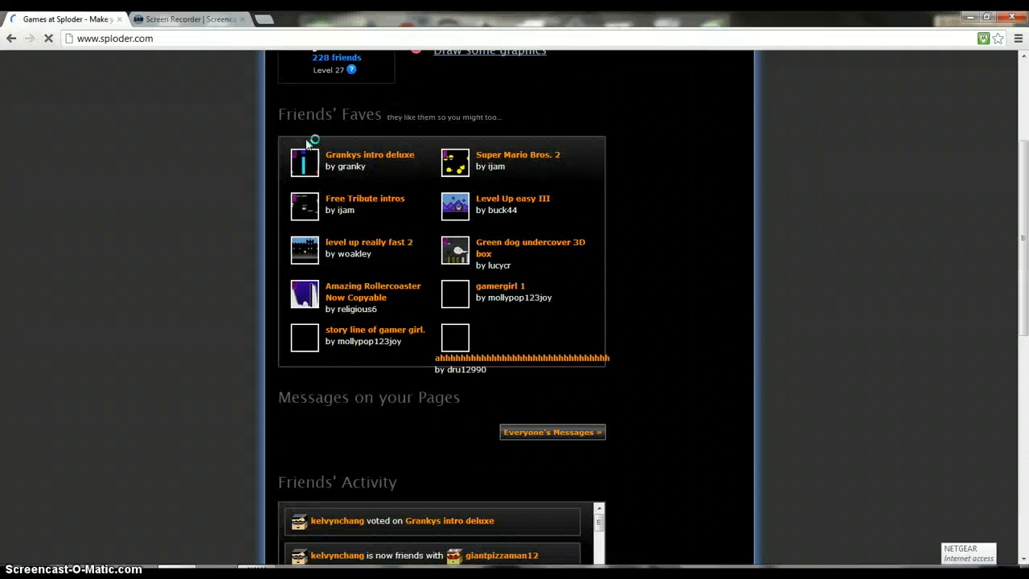
pyautogui.scroll(-3)
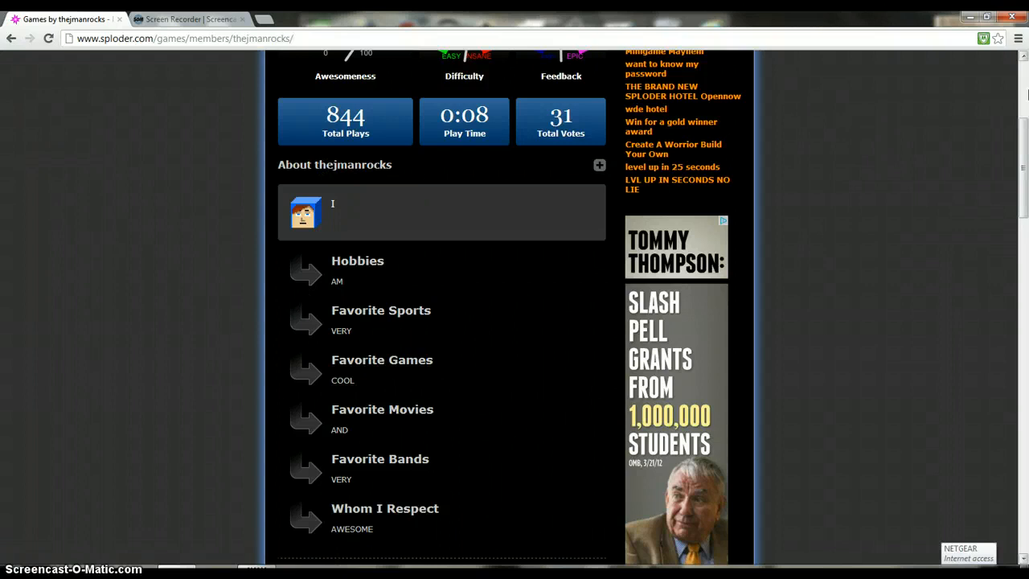
# Scroll the thejmanrocks profile down to the eight awards and the member's games list
pyautogui.scroll(-3)
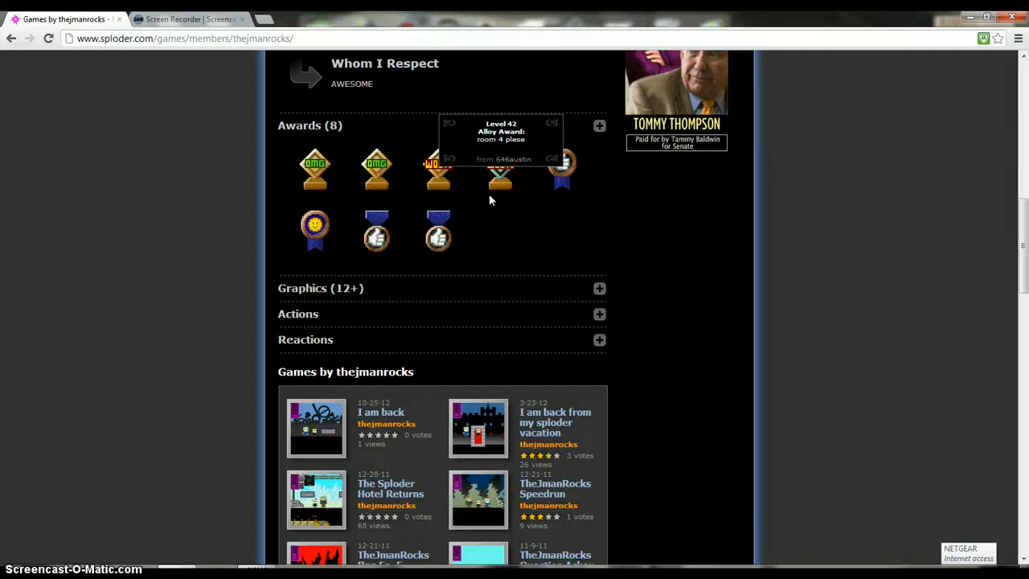
pyautogui.moveTo(437, 238)
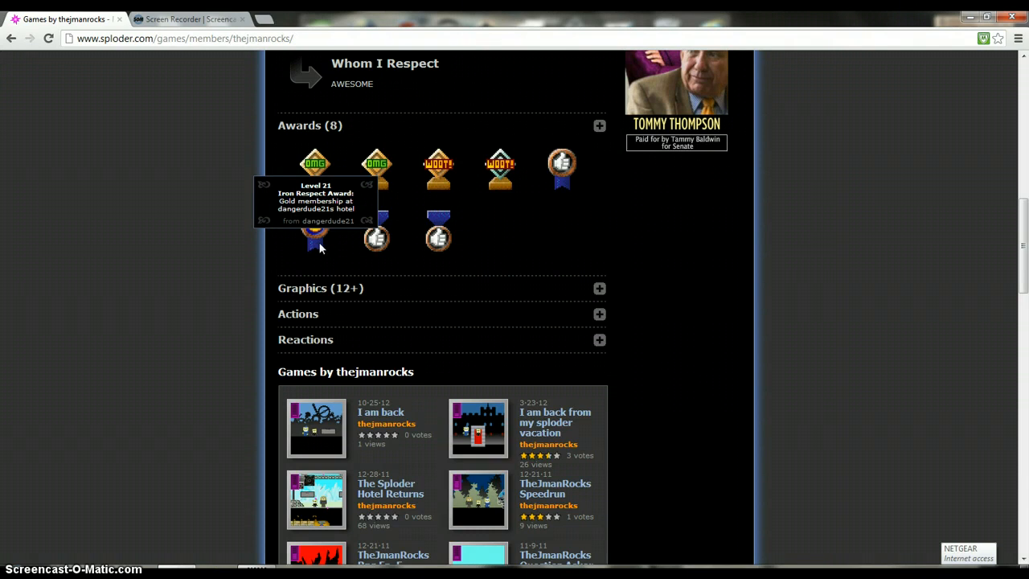
# Visit award giver dangerdude21's profile and open the kirby goes to KFC game from My Faves
pyautogui.click(315, 233)
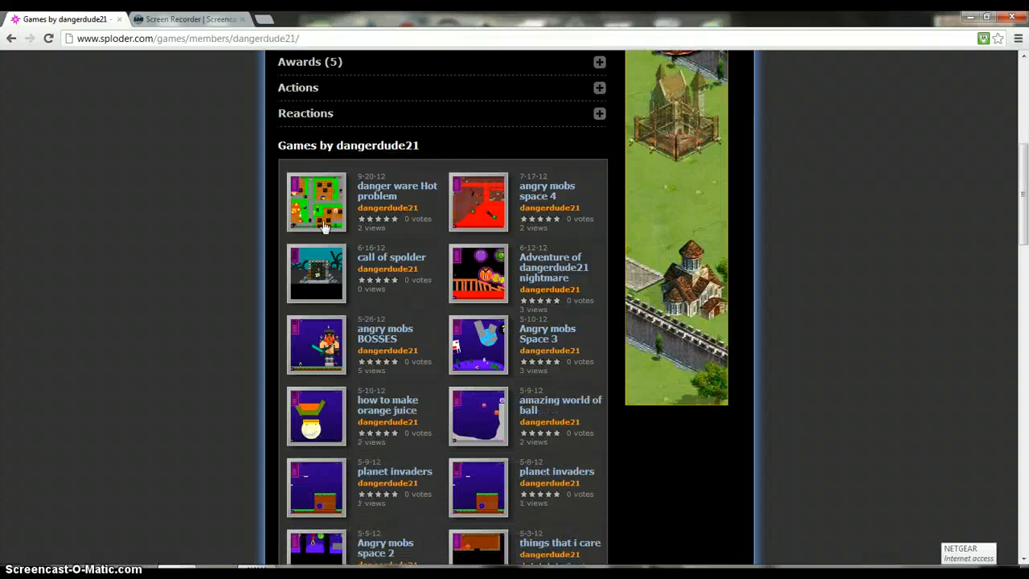
pyautogui.scroll(3)
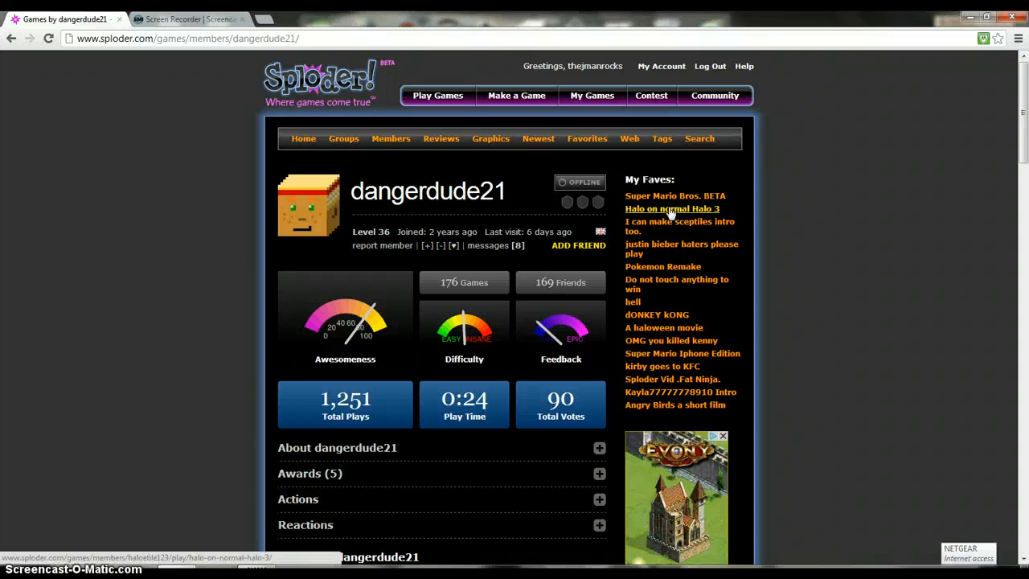
pyautogui.click(662, 366)
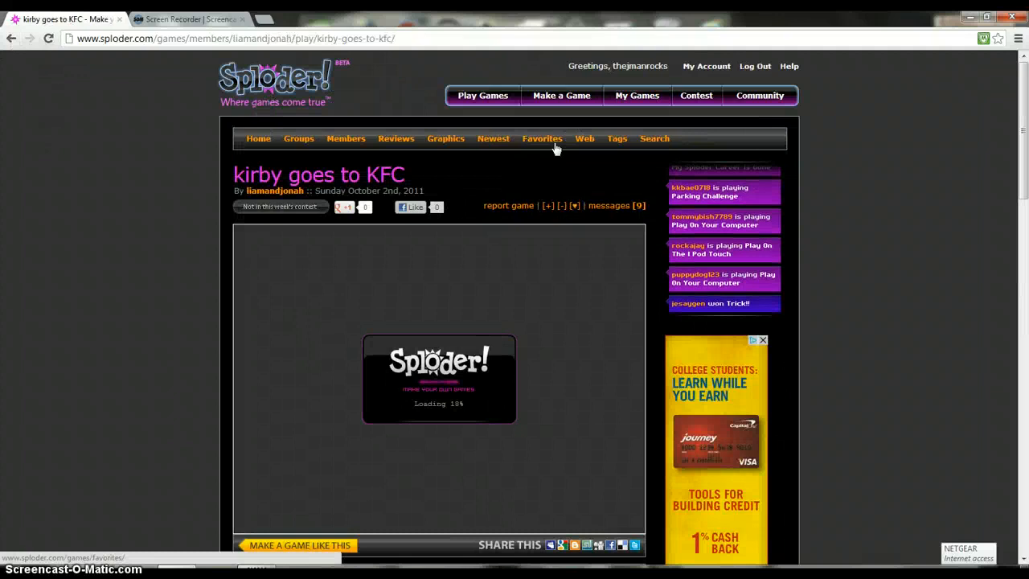
# Go to the weekly Game Contest page with this week's nominees
pyautogui.click(445, 138)
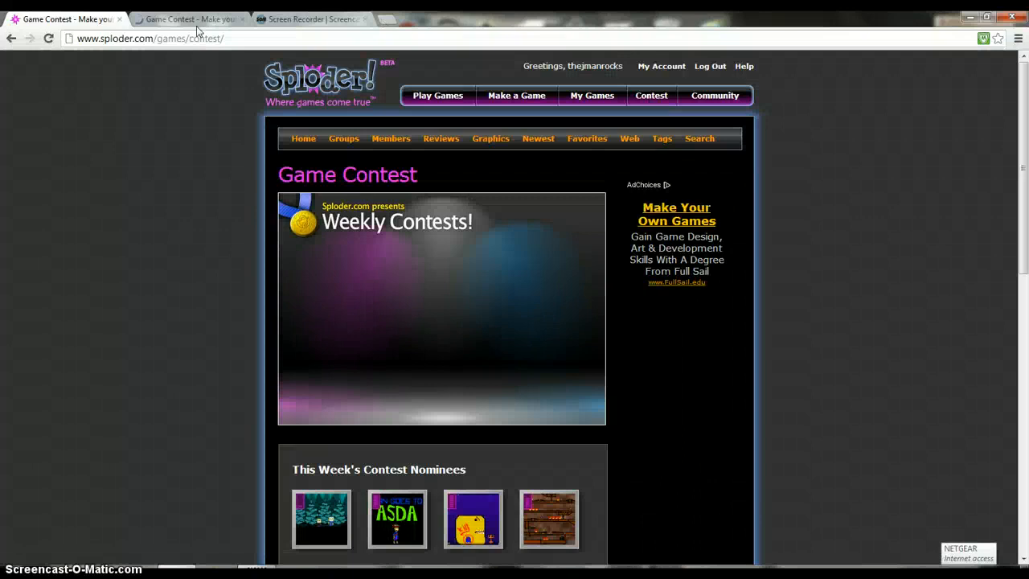
# View the How It Works explanation, then the Winners panel with six past winning games
pyautogui.click(382, 413)
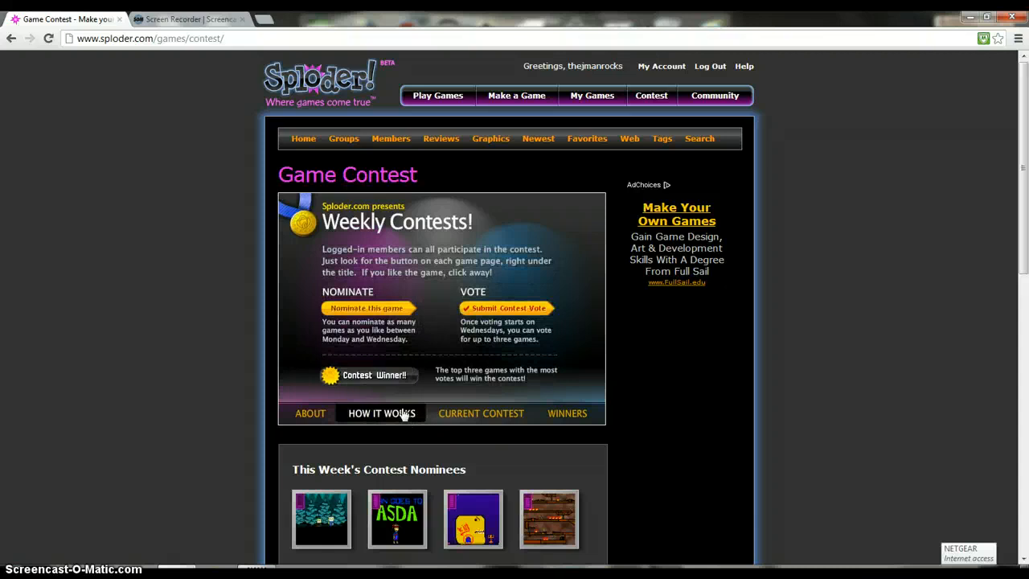
pyautogui.click(566, 413)
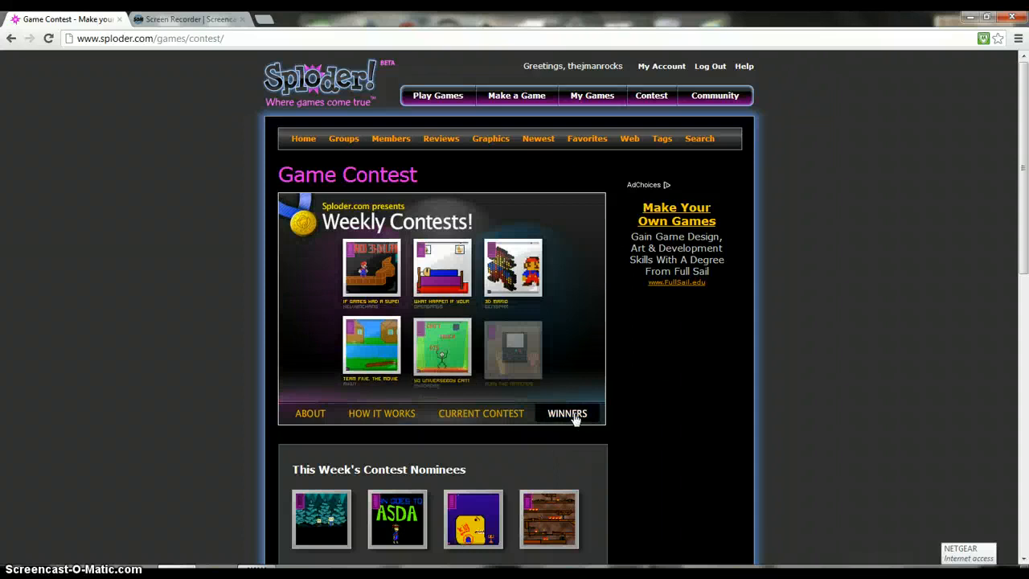
pyautogui.click(565, 413)
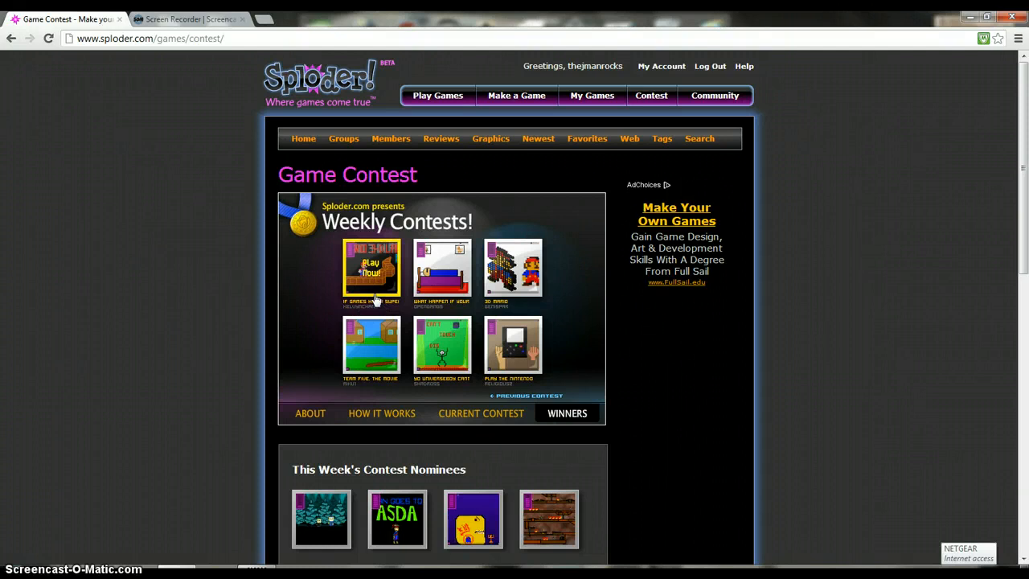
pyautogui.moveTo(498, 312)
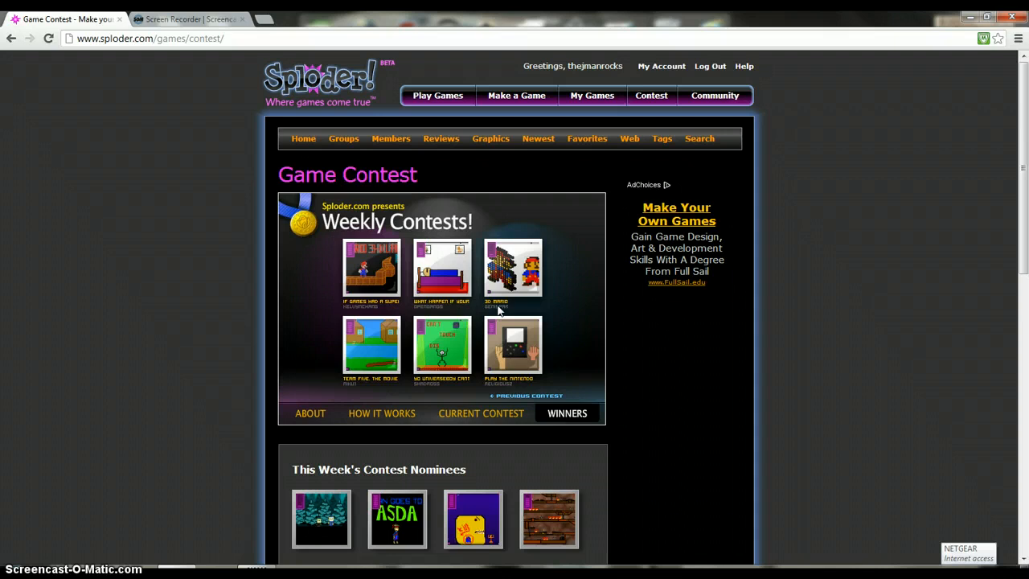
pyautogui.moveTo(417, 392)
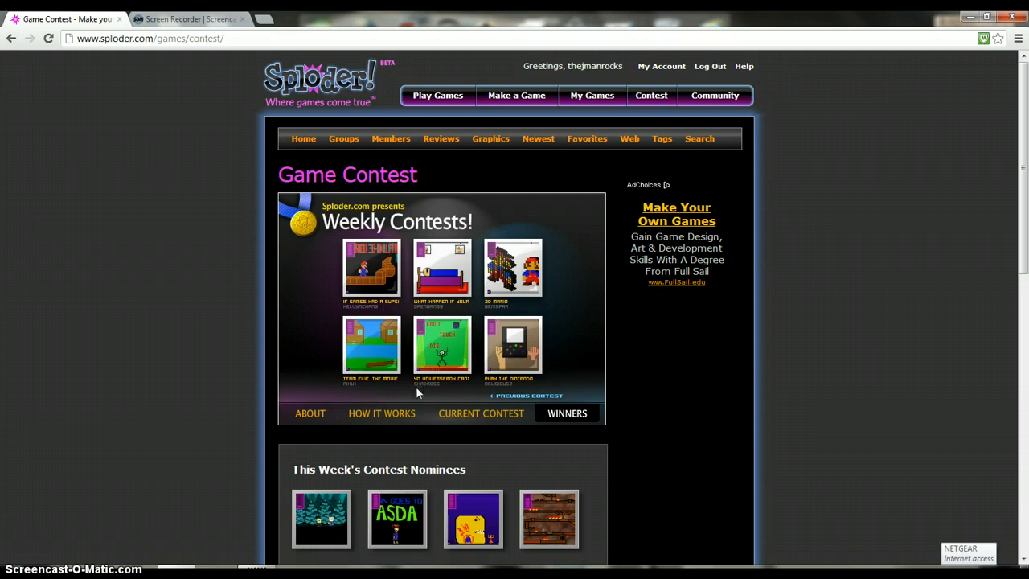
pyautogui.moveTo(437, 127)
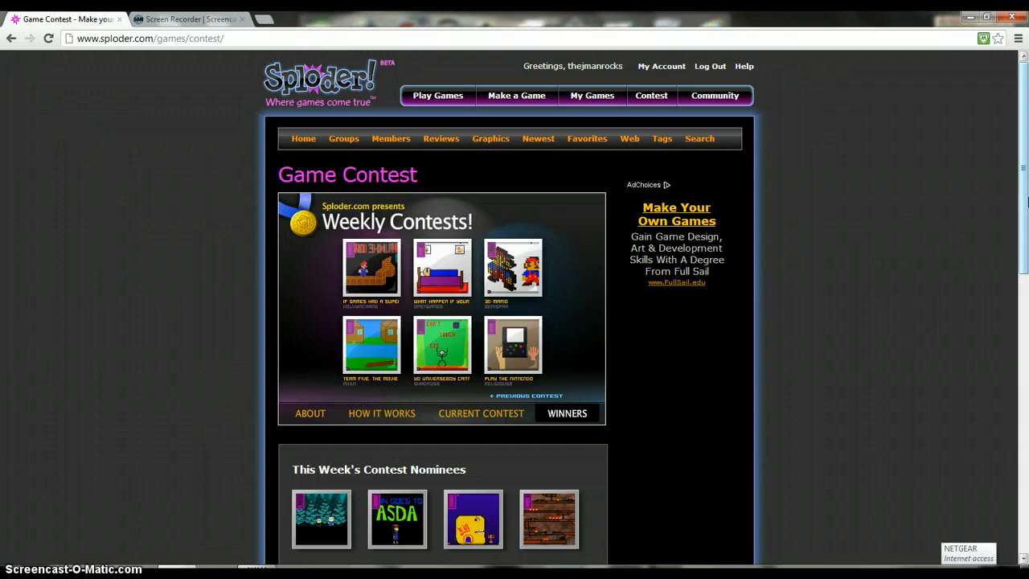
# Scroll down to the multi-row grid of this week's nominated game thumbnails
pyautogui.scroll(-3)
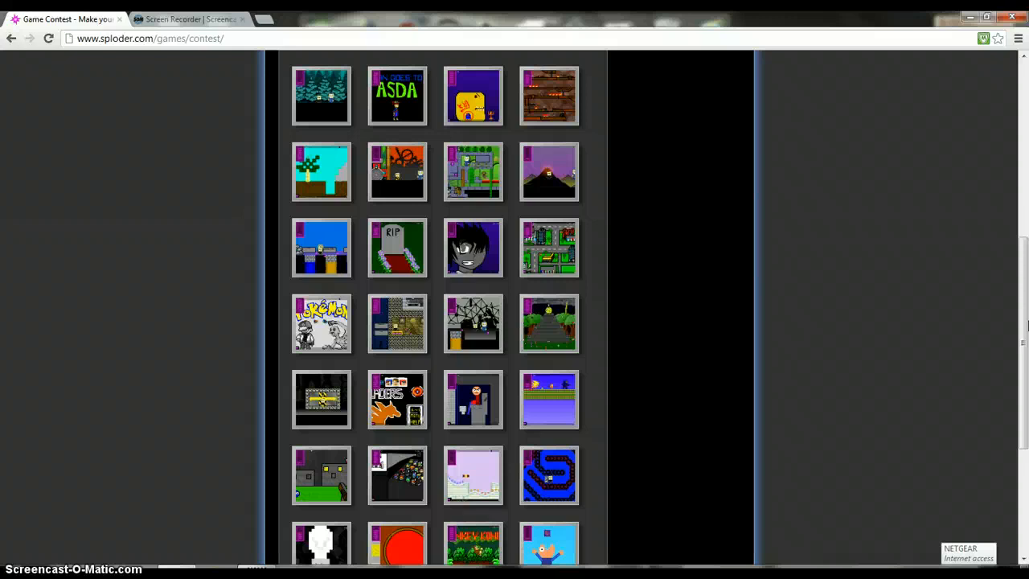
pyautogui.moveTo(549, 172)
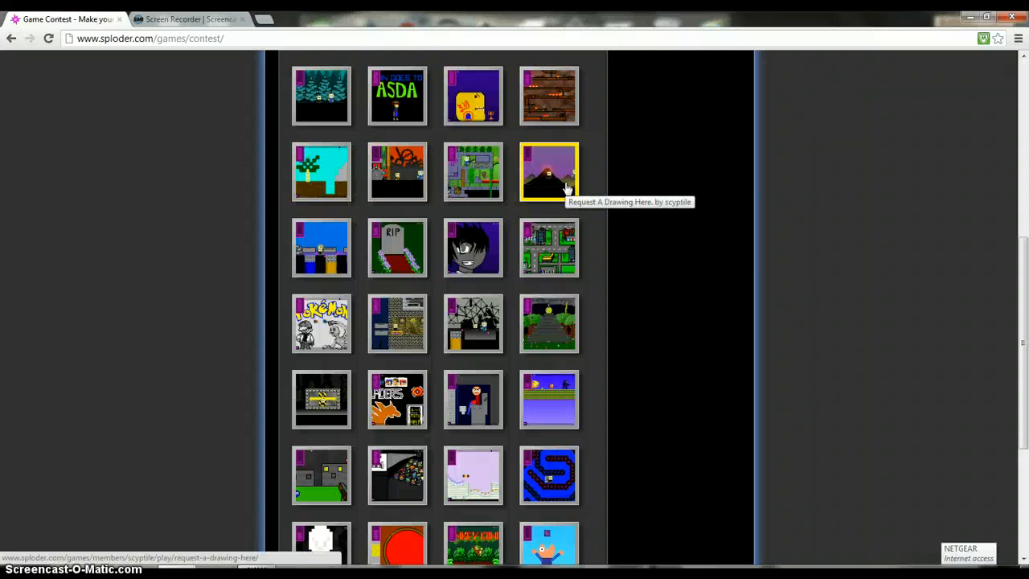
pyautogui.moveTo(321, 248)
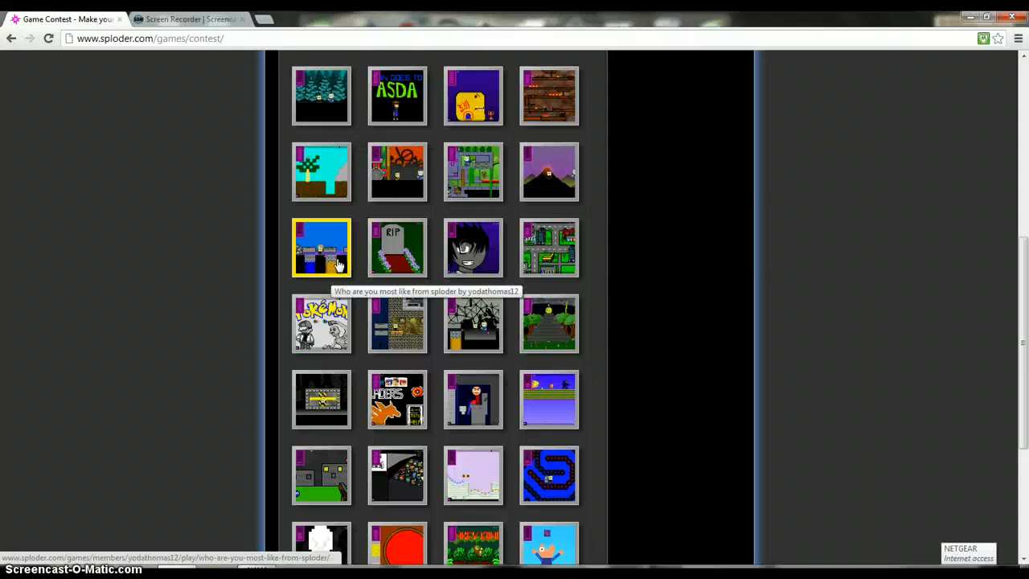
# Open the 'Who are you most like from sploder' nominee game page with its comments
pyautogui.click(321, 248)
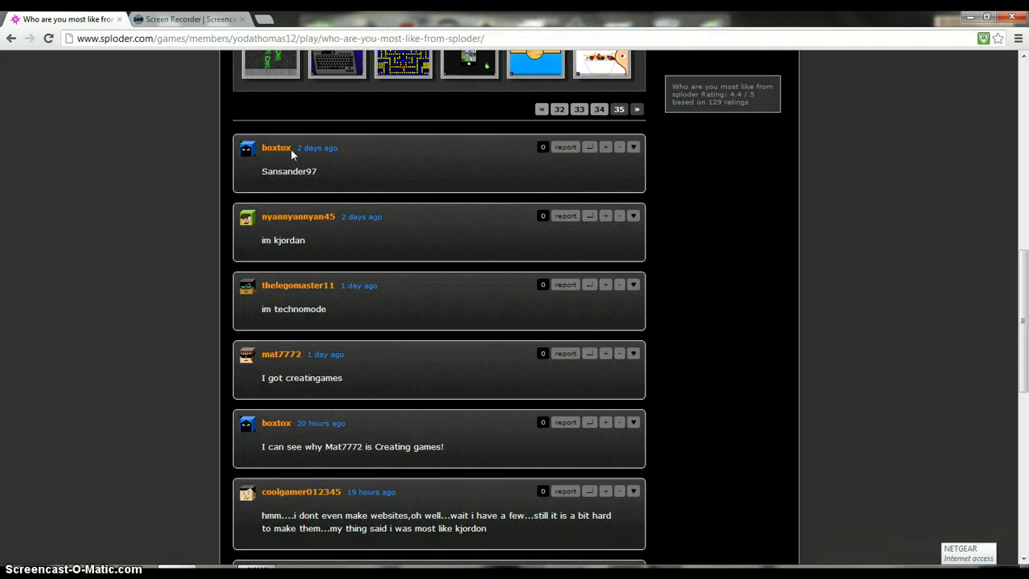
pyautogui.moveTo(929, 321)
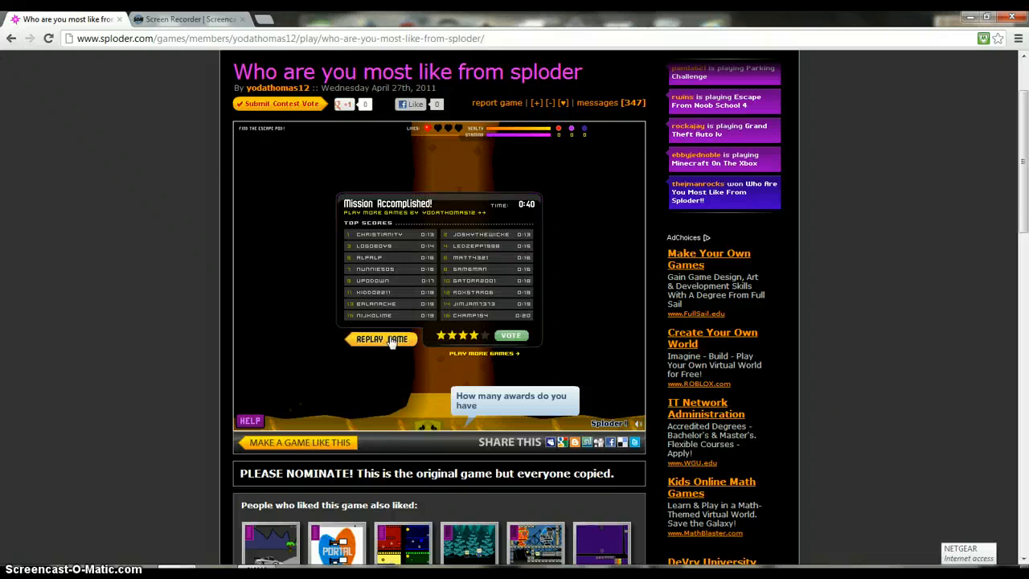
pyautogui.click(381, 337)
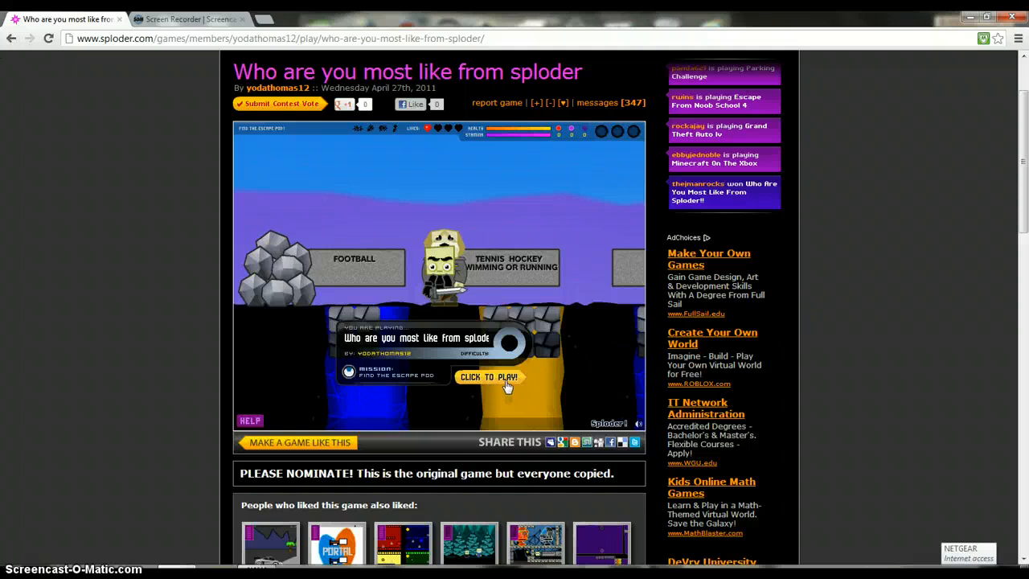
pyautogui.click(489, 376)
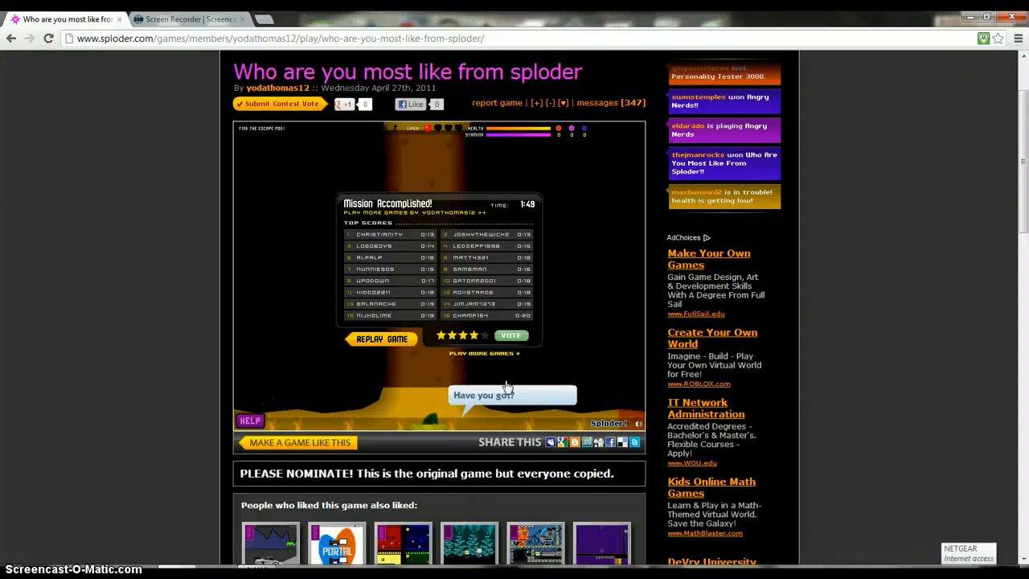
pyautogui.click(381, 337)
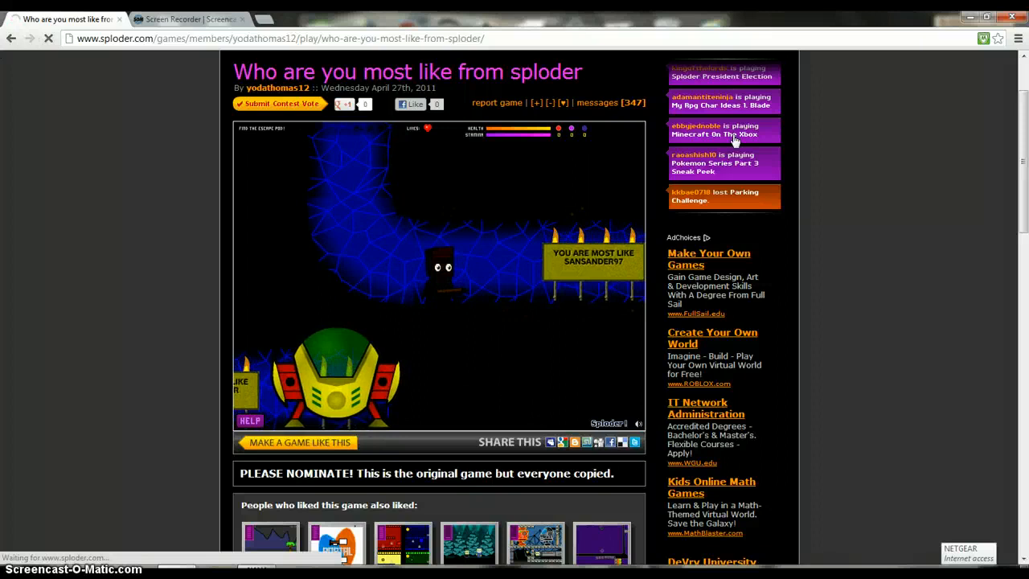
pyautogui.click(723, 128)
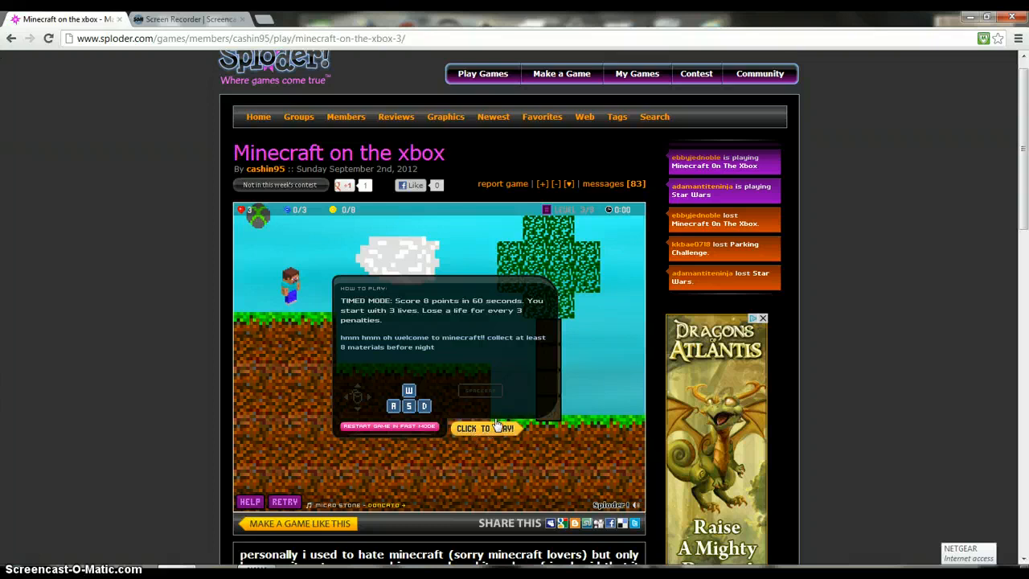
# Start and play the first two levels of Minecraft on the xbox
pyautogui.click(484, 427)
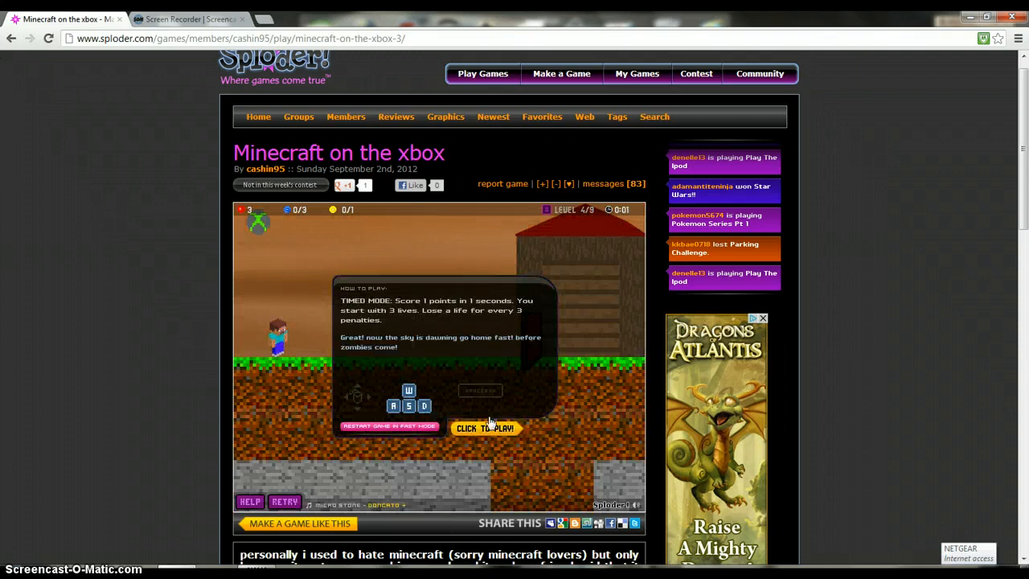
pyautogui.click(485, 428)
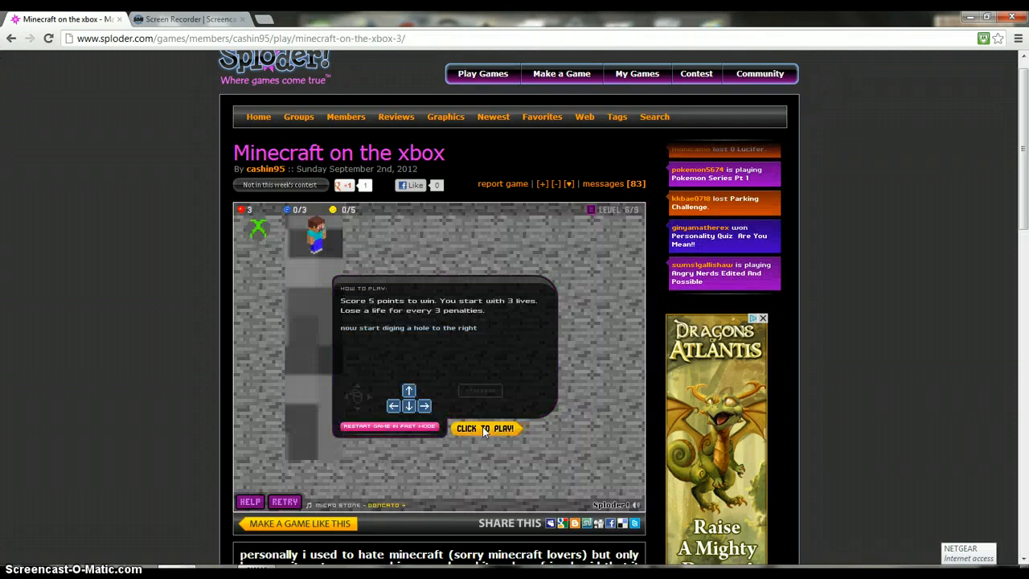
# Play the hole-digging level until Game Over, then view the description and comments
pyautogui.click(486, 427)
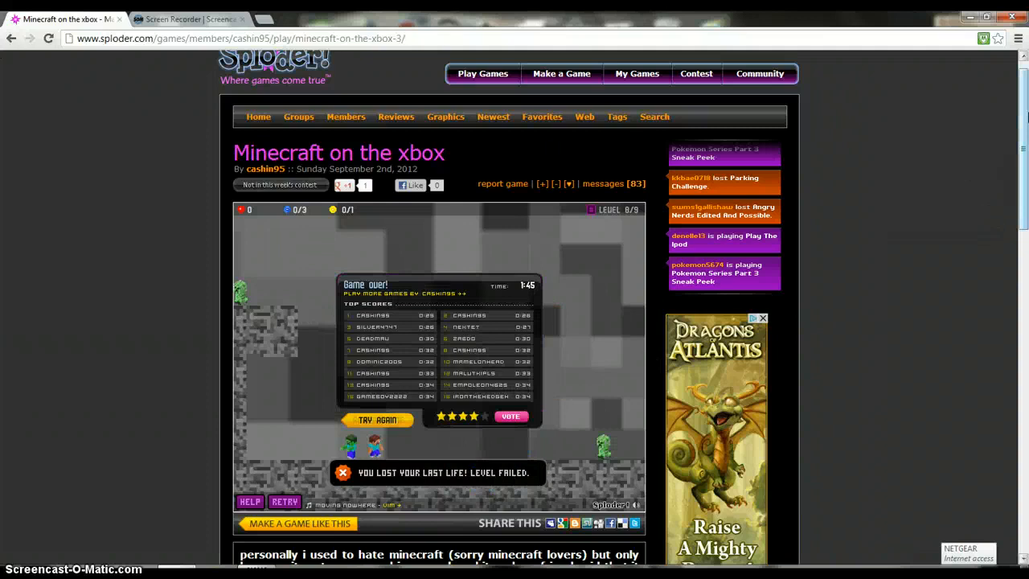
pyautogui.scroll(-3)
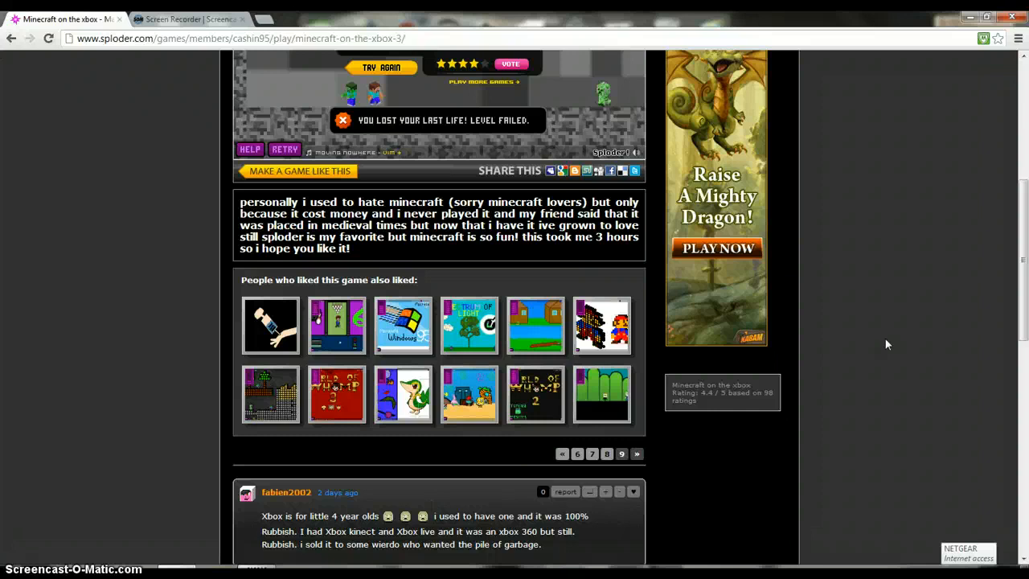
pyautogui.scroll(-3)
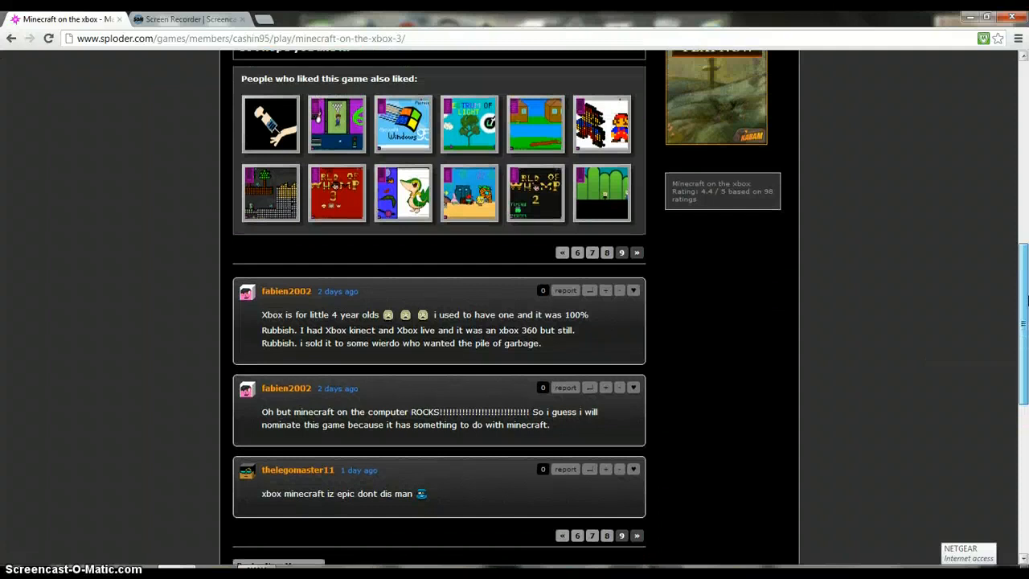
pyautogui.scroll(3)
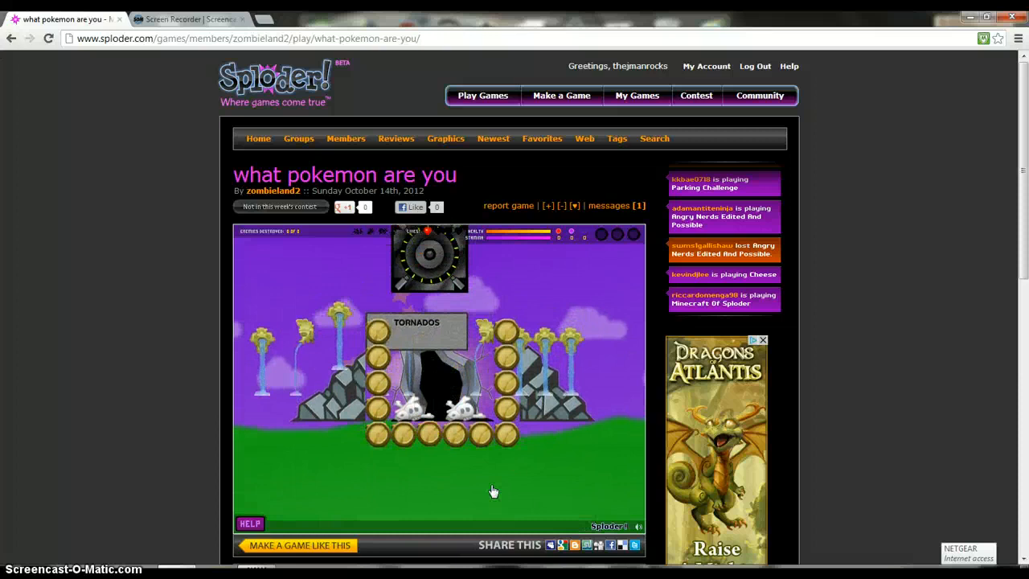
# Play 'what pokemon are you' to Mission Accomplished and scroll to its comments and tags
pyautogui.scroll(-3)
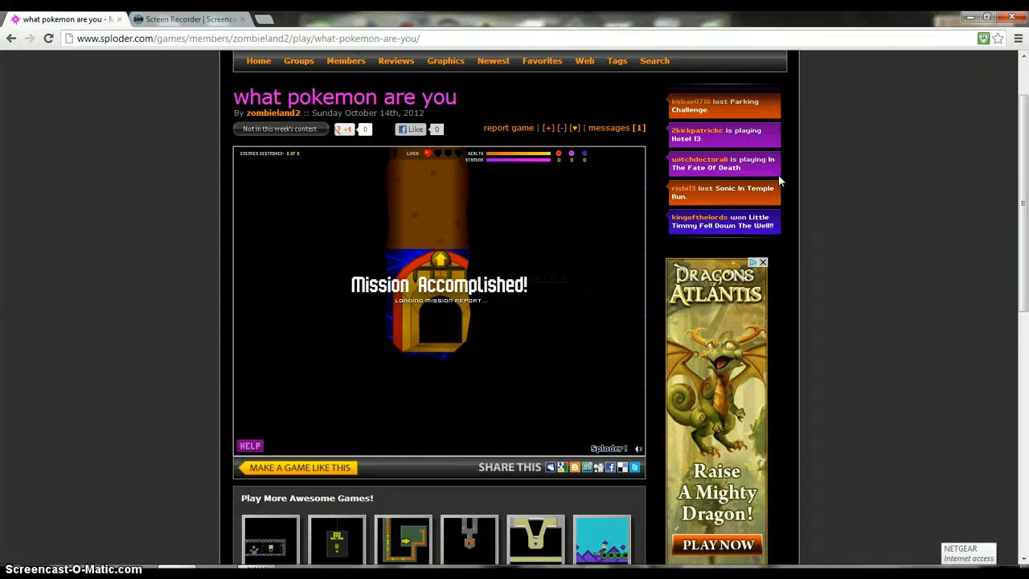
pyautogui.scroll(-3)
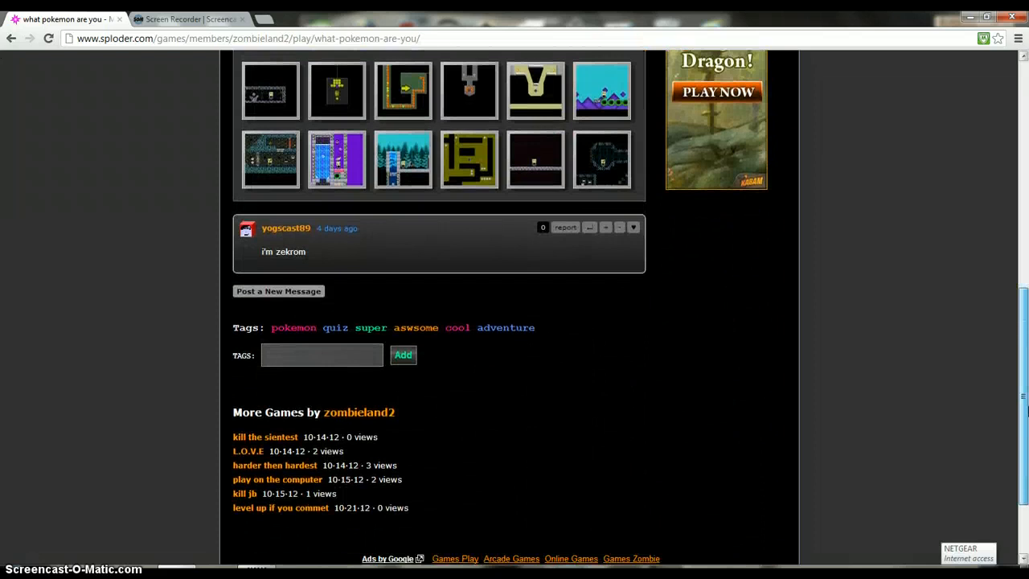
# Add the tag 'Hotel' to the game and browse the Hotel Games tag page
pyautogui.write('h')
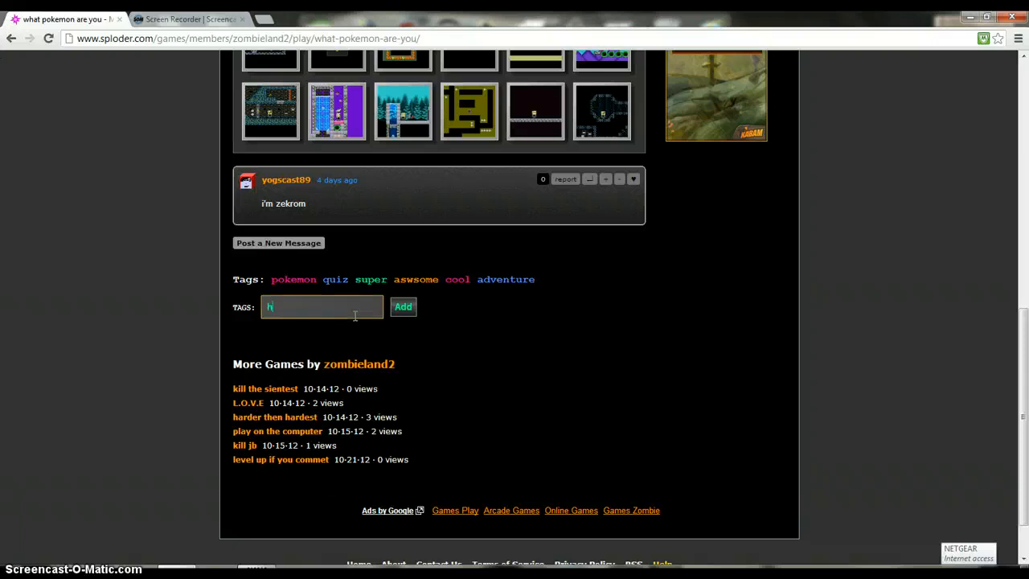
pyautogui.click(402, 305)
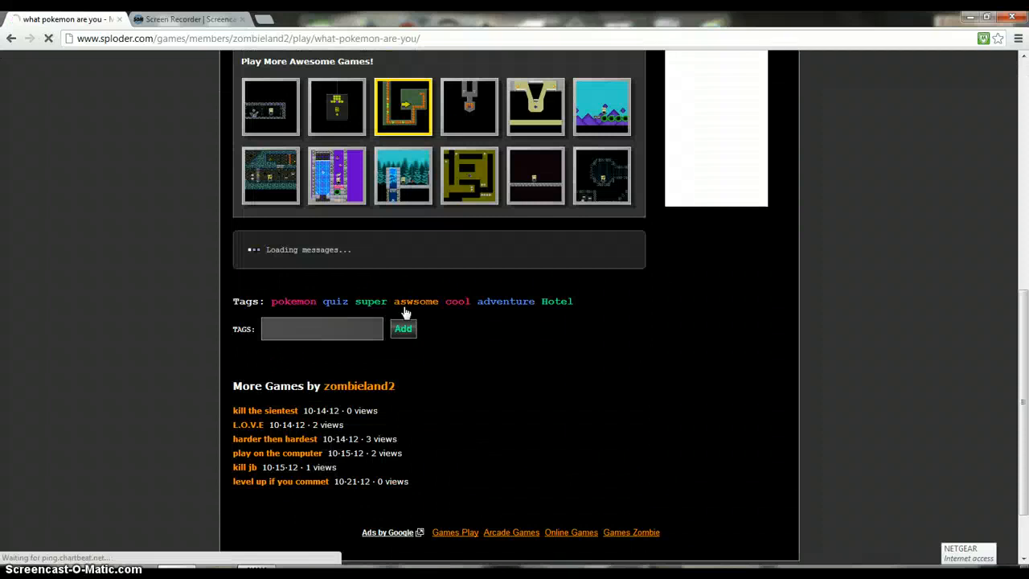
pyautogui.click(557, 300)
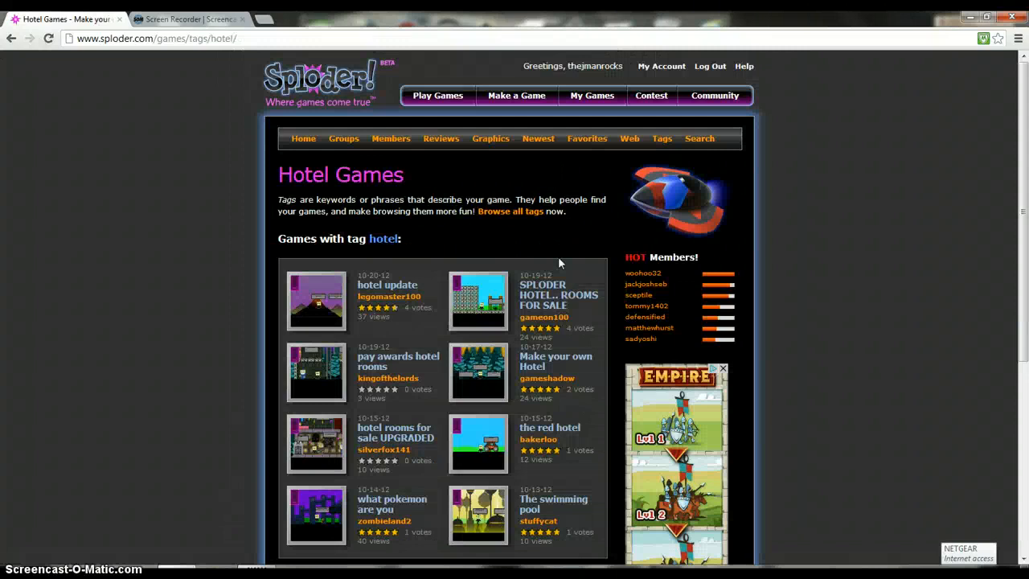
pyautogui.scroll(-3)
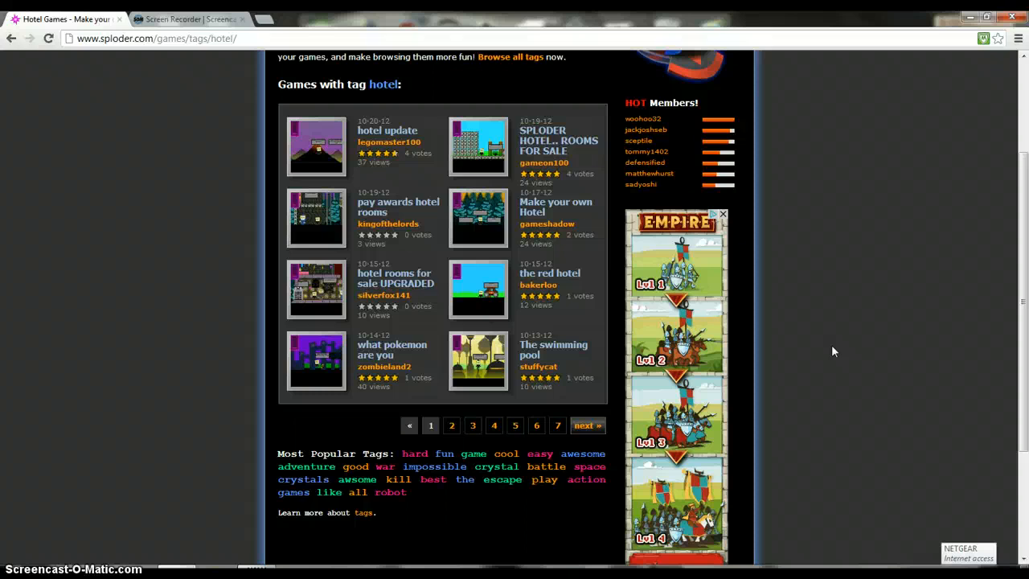
pyautogui.moveTo(178, 511)
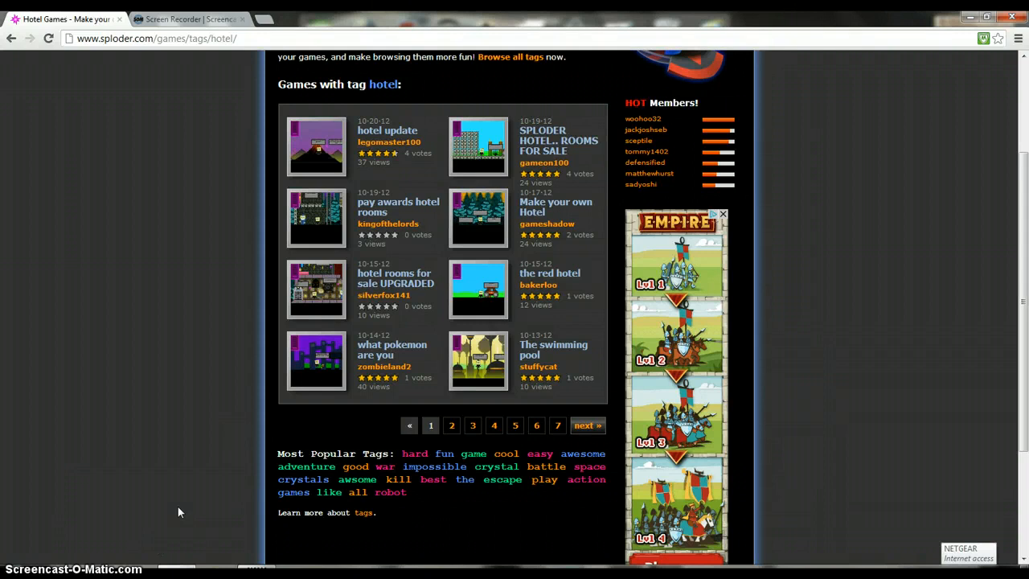